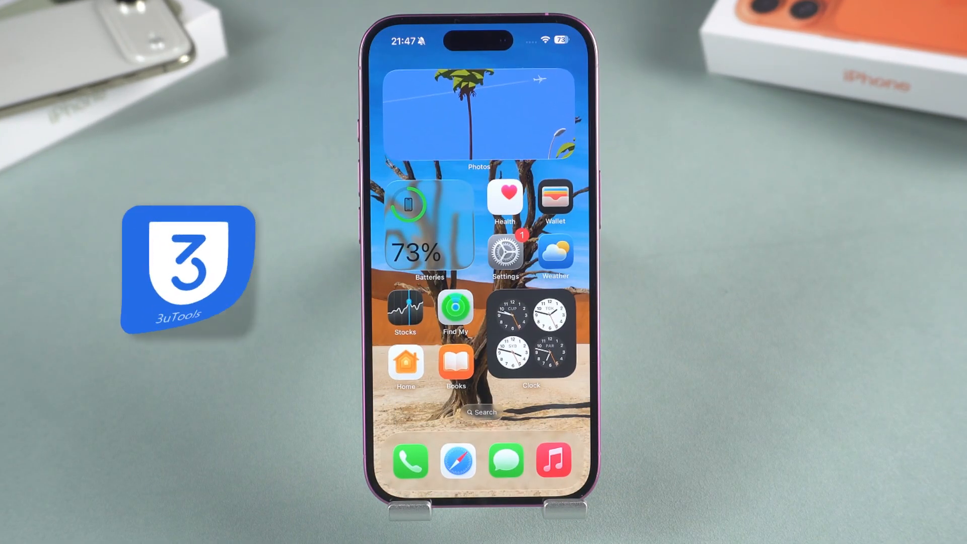
- Search Google for 'shsh blobs' and open the Wikipedia SHSH blob article
{"action": "scroll", "scroll_direction": "left", "scroll_amount": 3}
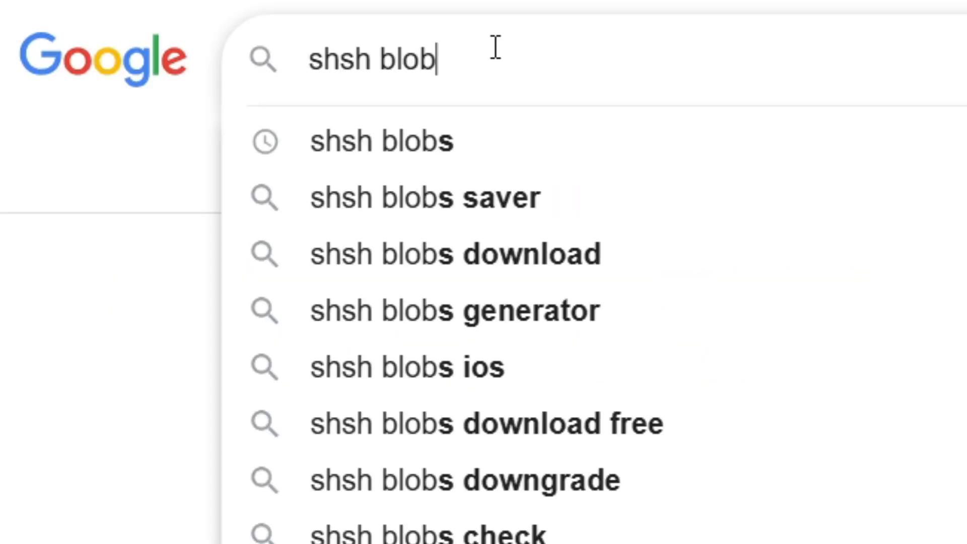
{"action": "left_click", "coordinate": [380, 141]}
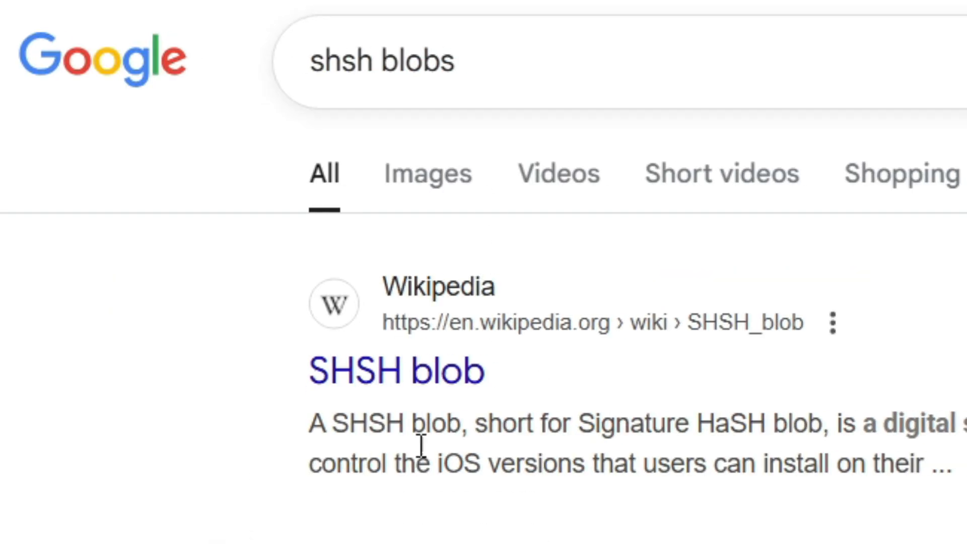
{"action": "left_click", "coordinate": [395, 371]}
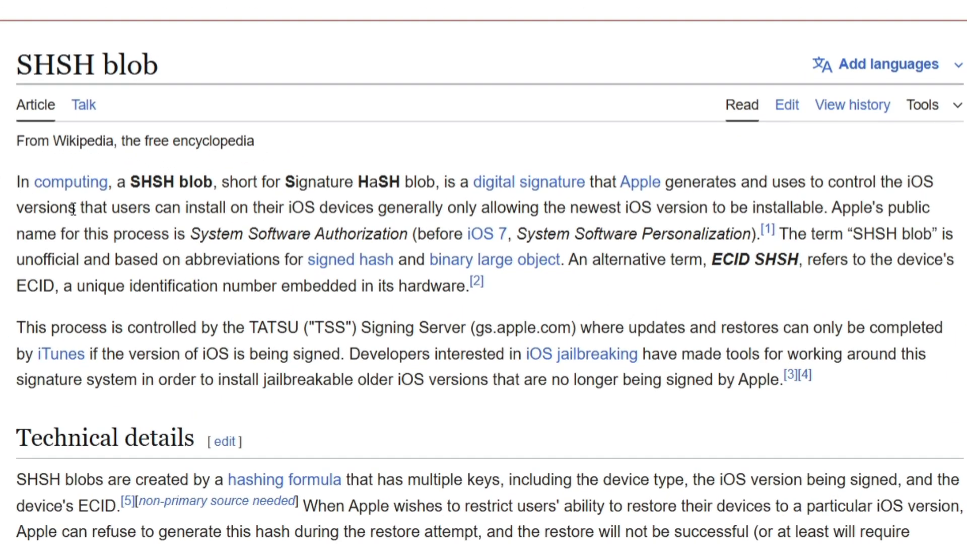
- Highlight the article's opening definition sentence and read down to the bypass methods section
{"action": "scroll", "scroll_direction": "down", "scroll_amount": 3}
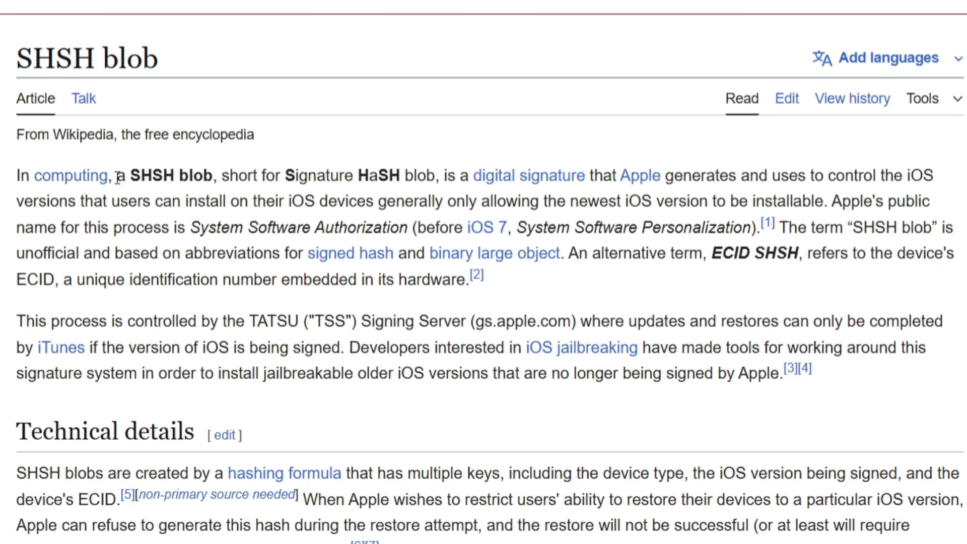
{"action": "left_click_drag", "start_coordinate": [115, 176], "coordinate": [517, 175]}
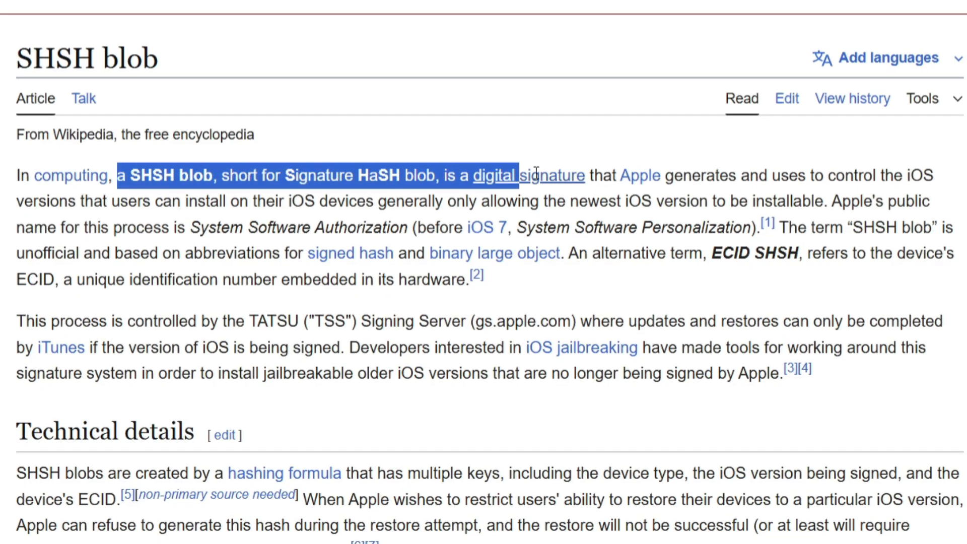
{"action": "left_click_drag", "start_coordinate": [536, 175], "coordinate": [817, 200]}
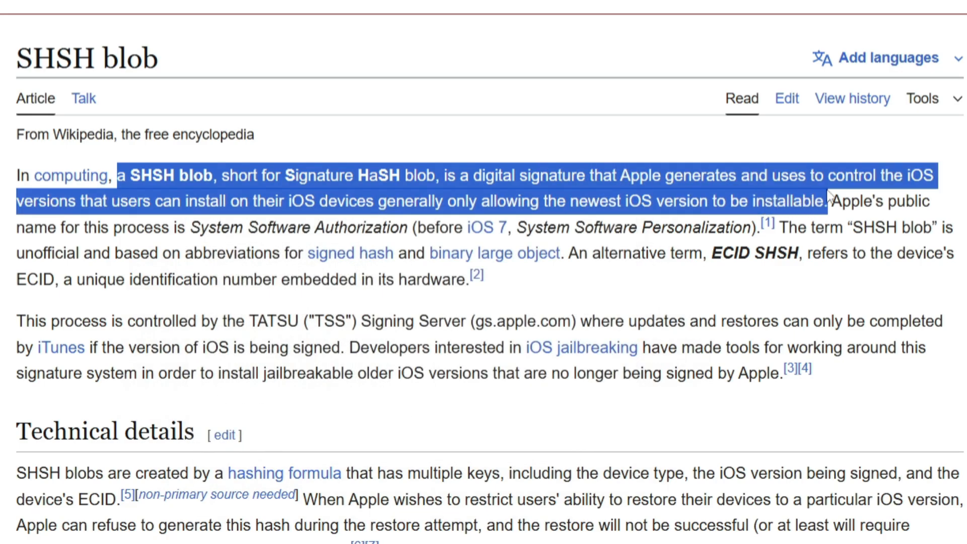
{"action": "mouse_move", "coordinate": [655, 276]}
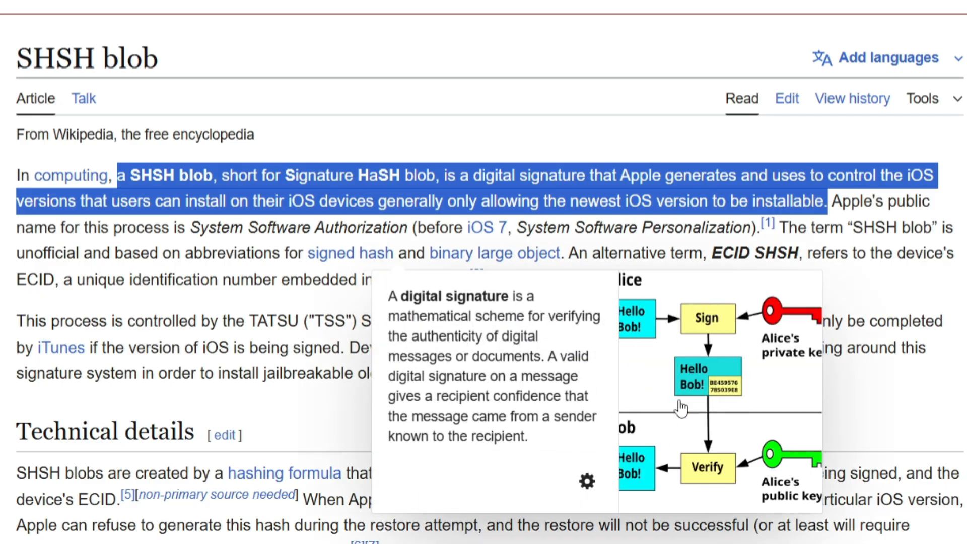
{"action": "scroll", "scroll_direction": "down", "scroll_amount": 3}
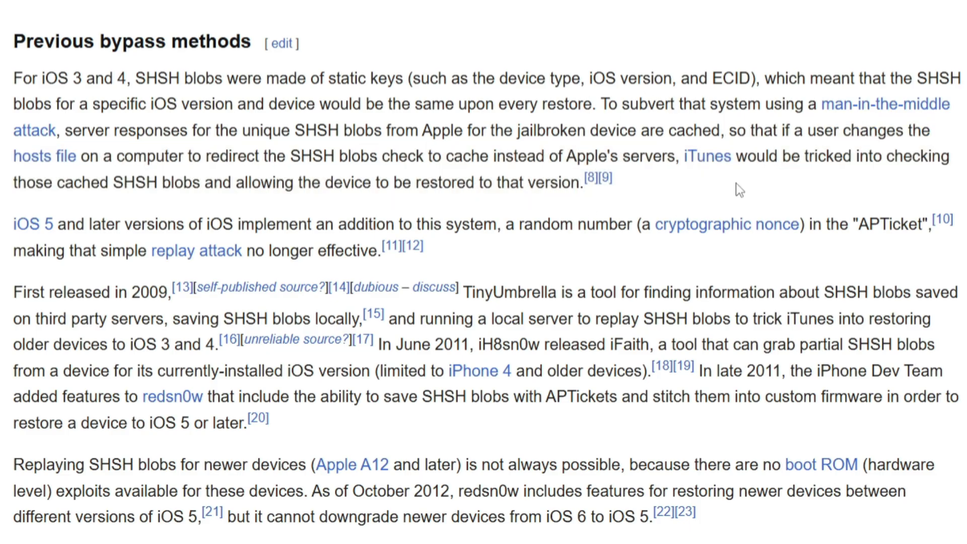
{"action": "left_click_drag", "start_coordinate": [13, 224], "coordinate": [371, 251]}
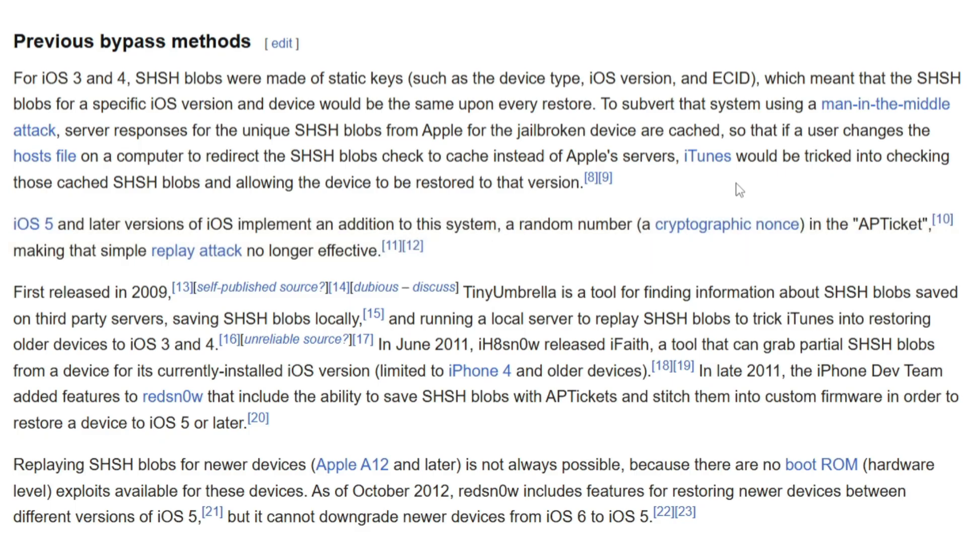
{"action": "mouse_move", "coordinate": [687, 205]}
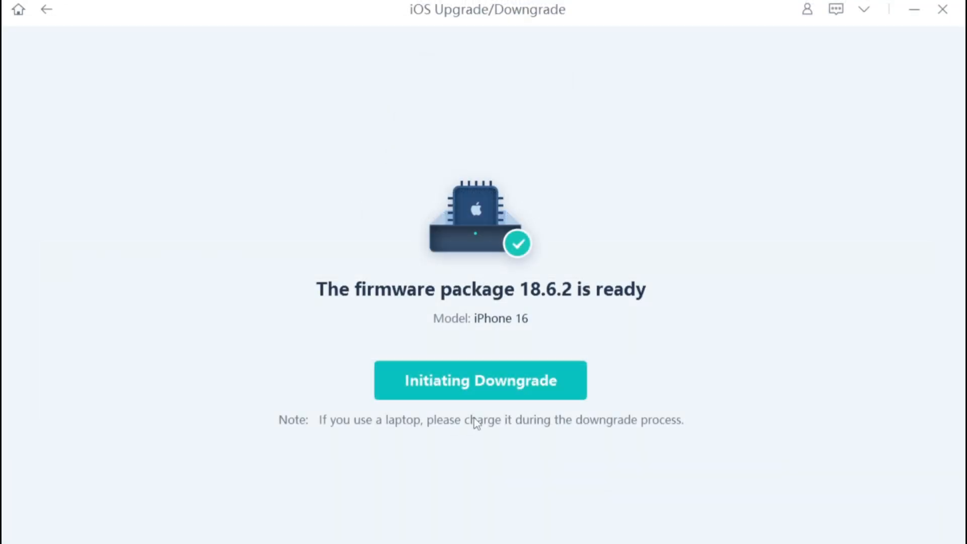
{"action": "left_click", "coordinate": [479, 380]}
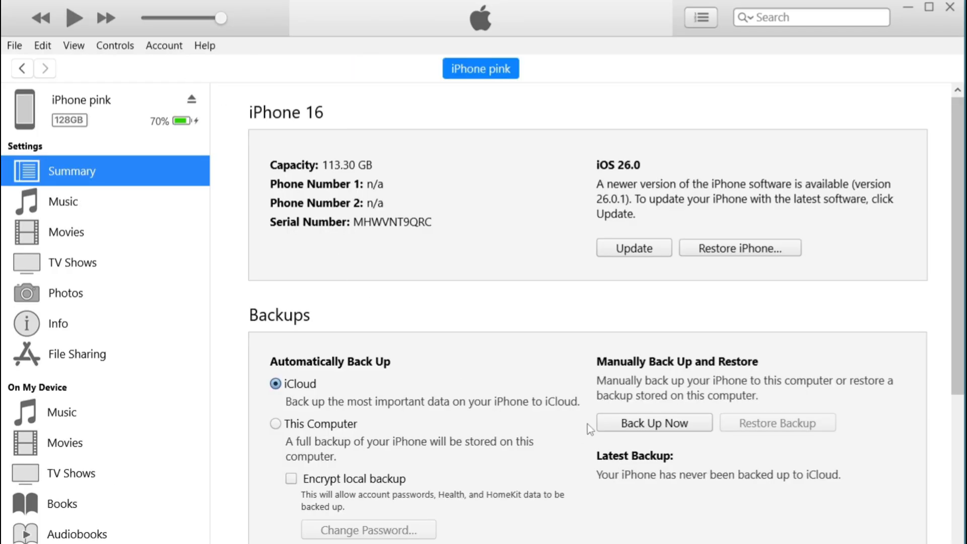
{"action": "mouse_move", "coordinate": [669, 388]}
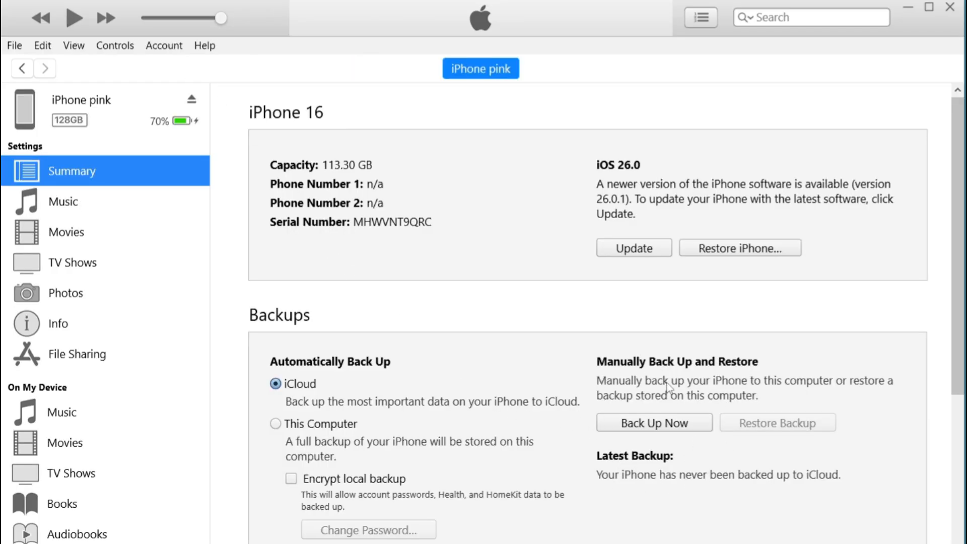
{"action": "left_click", "coordinate": [653, 422]}
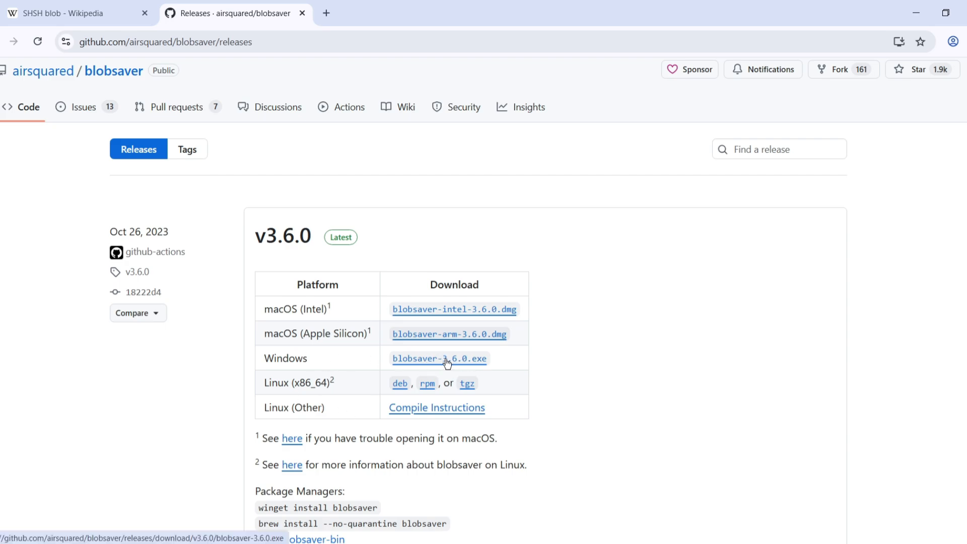
- Download blobsaver-3.6.0.exe from the GitHub releases page and run it
{"action": "left_click", "coordinate": [439, 359]}
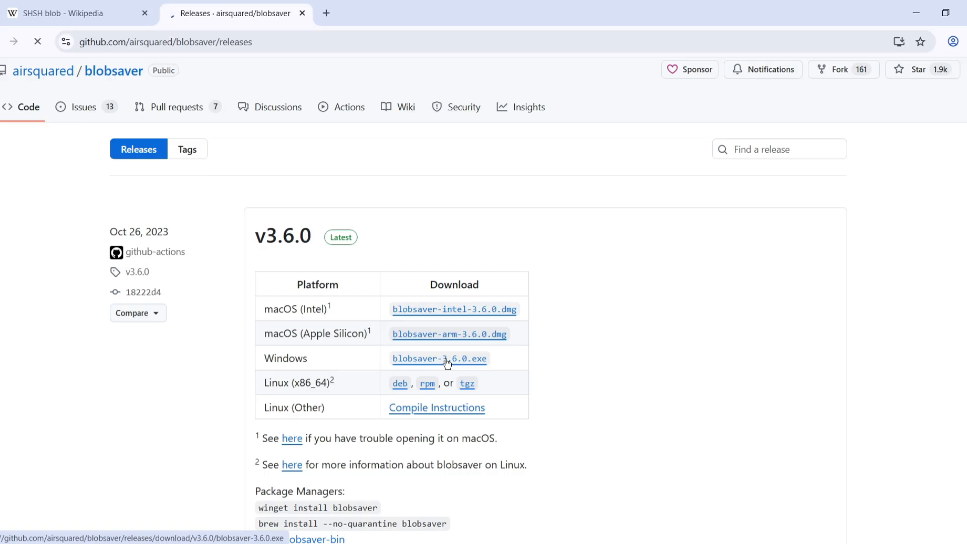
{"action": "left_click", "coordinate": [439, 359]}
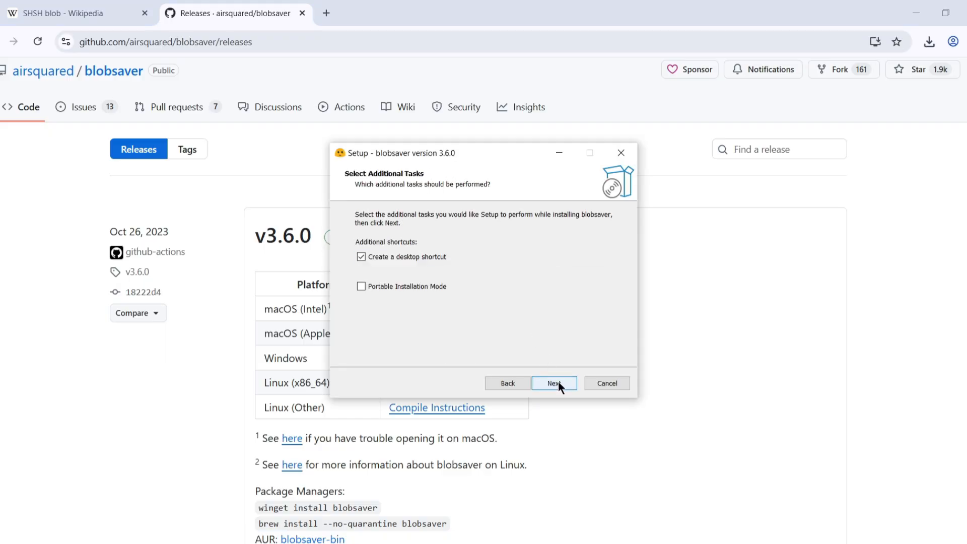
- Complete the blobsaver setup keeping the desktop shortcut and launching after finish
{"action": "left_click", "coordinate": [554, 383]}
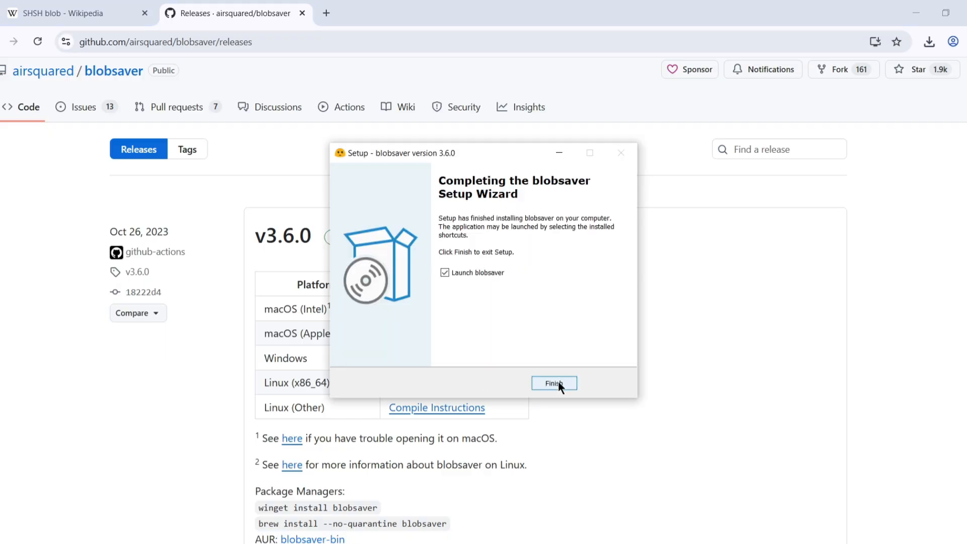
{"action": "left_click", "coordinate": [554, 383]}
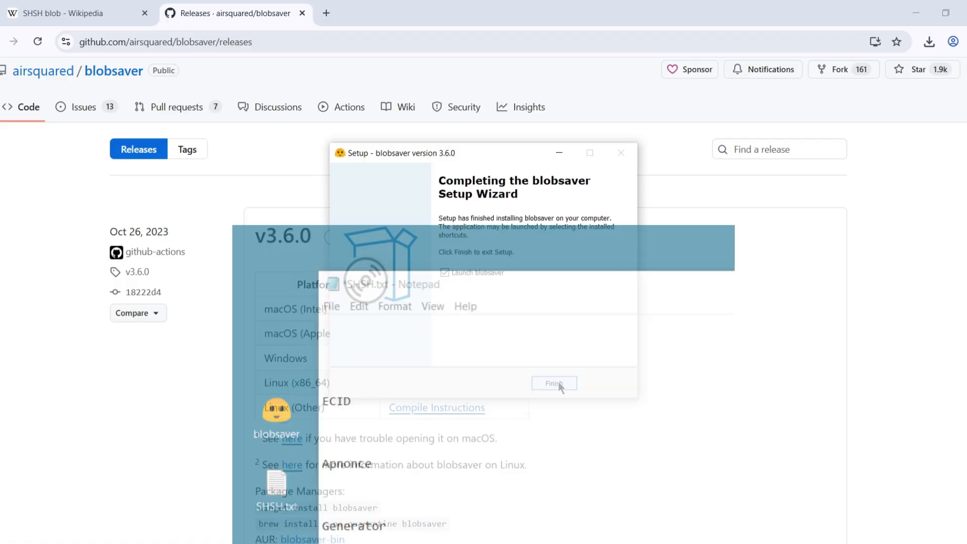
- Open the desktop SHSH.txt note with ECID, Apnonce and Generator headings
{"action": "left_click", "coordinate": [553, 383]}
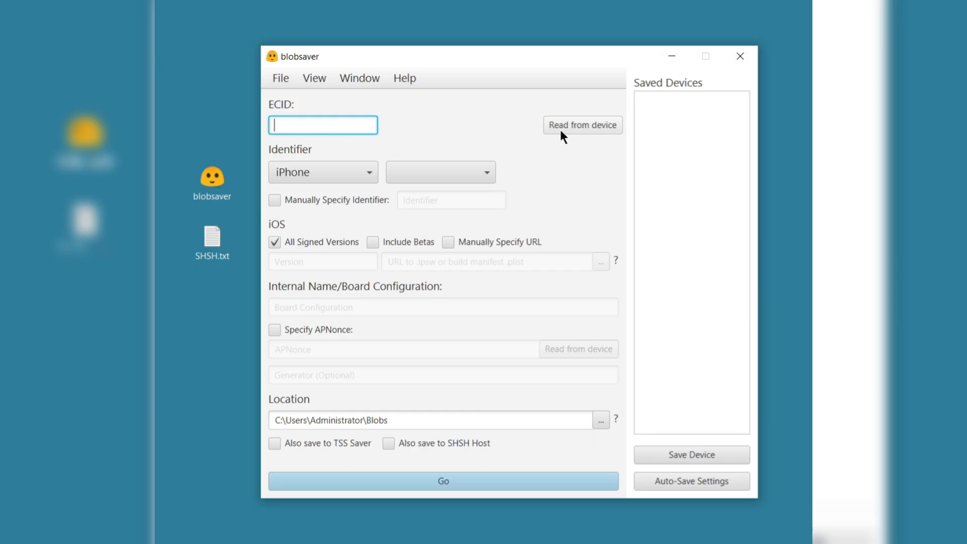
- Read the ECID from the iPhone, choose the iPhone 15 Pro model and include beta versions
{"action": "left_click", "coordinate": [581, 125]}
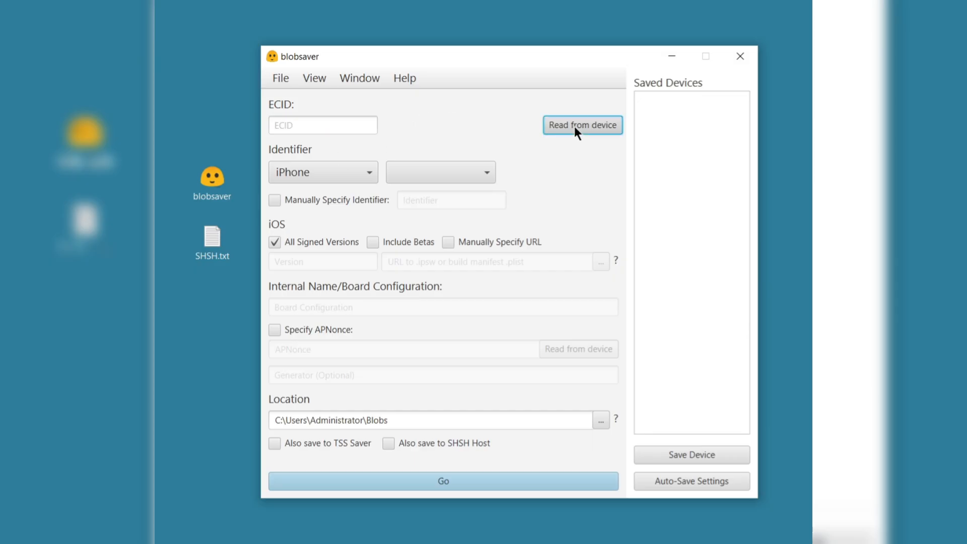
{"action": "left_click", "coordinate": [582, 125]}
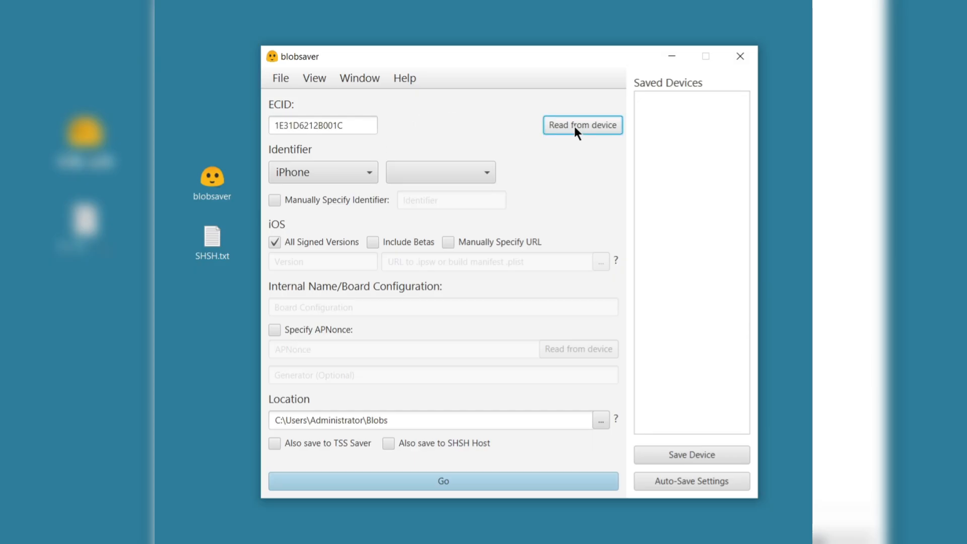
{"action": "left_click", "coordinate": [582, 125]}
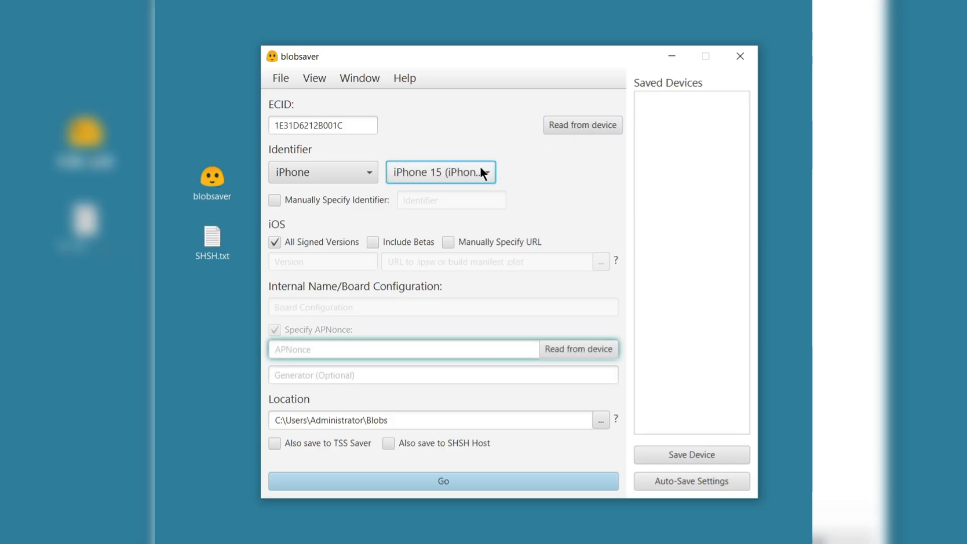
{"action": "left_click", "coordinate": [439, 173]}
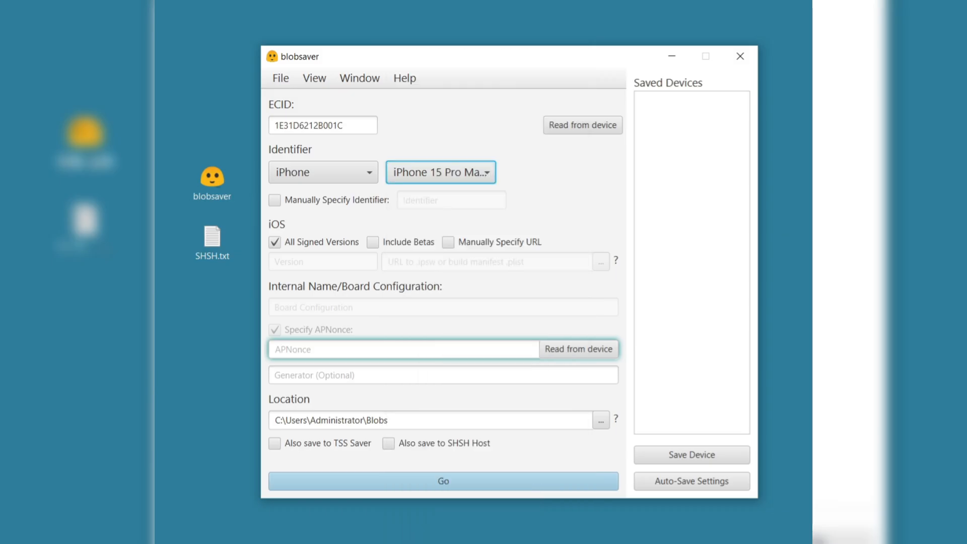
{"action": "left_click", "coordinate": [373, 242]}
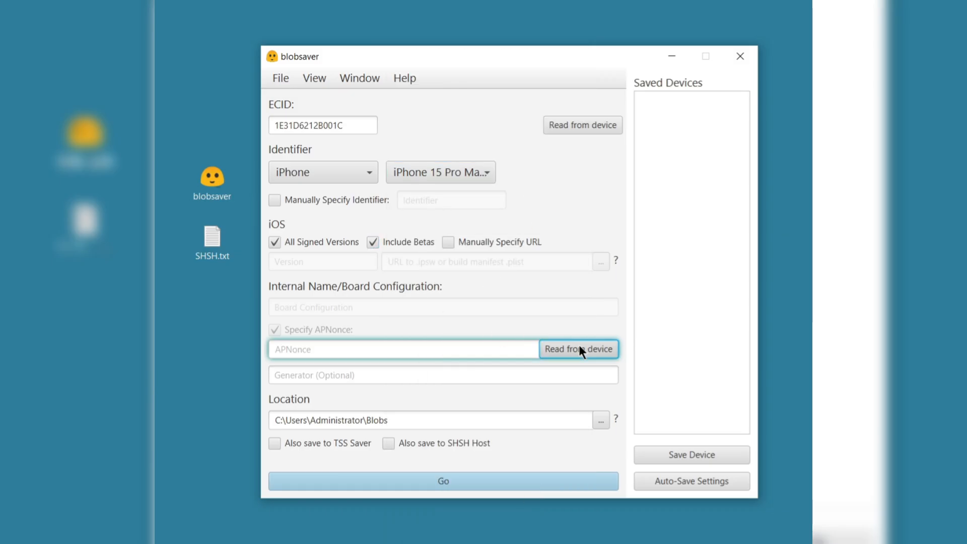
- Read the APNonce and generator from the connected phone, confirming the prompt
{"action": "left_click", "coordinate": [579, 350]}
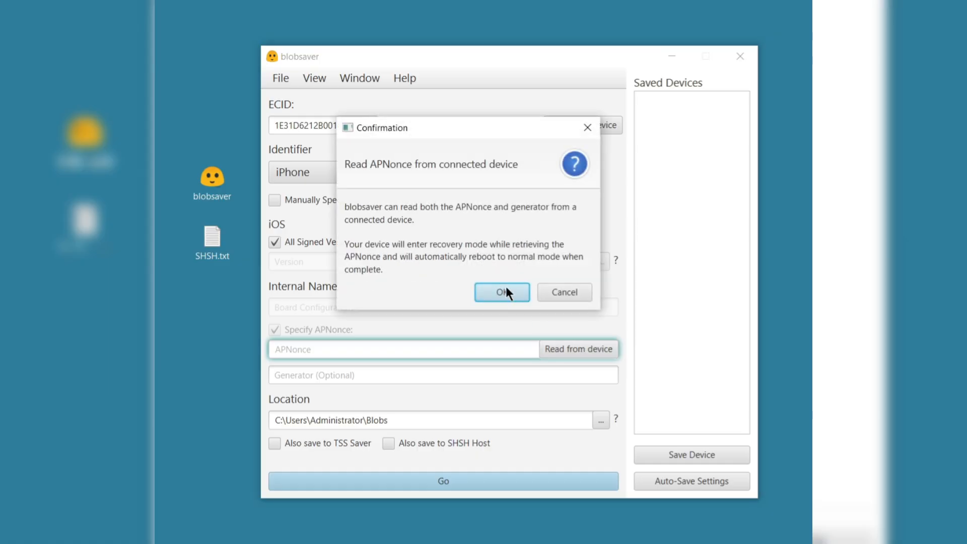
{"action": "left_click", "coordinate": [501, 292]}
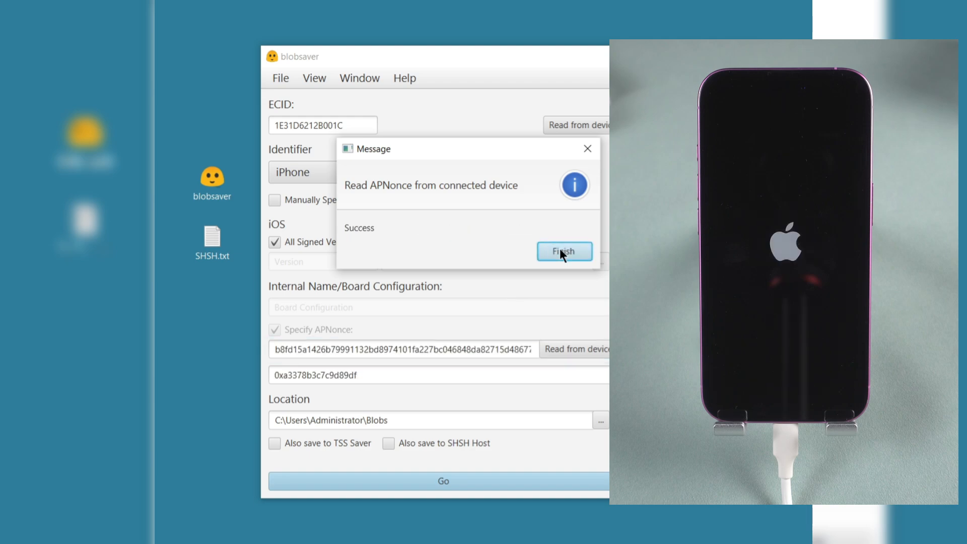
- Dismiss the APNonce success message and enable saving to TSS Saver and SHSH Host
{"action": "left_click", "coordinate": [563, 252]}
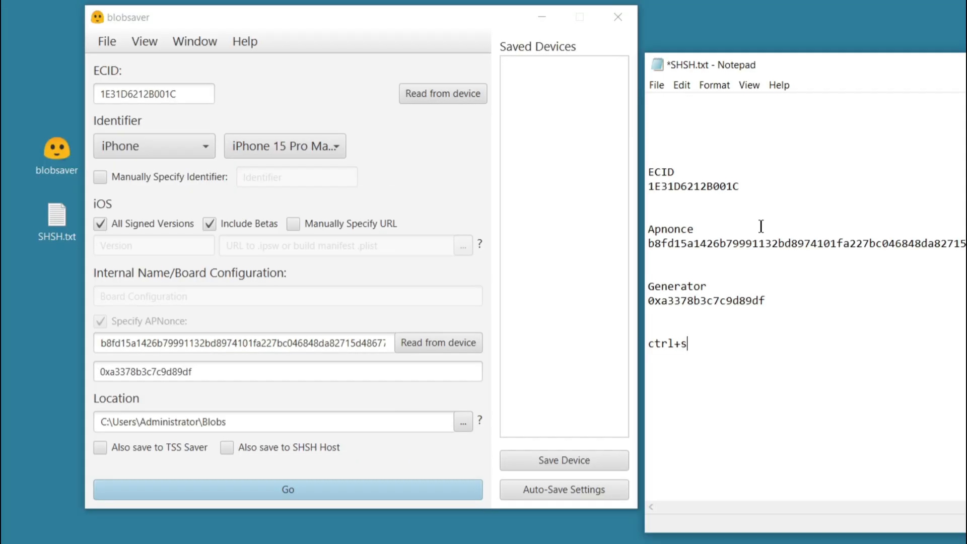
{"action": "mouse_move", "coordinate": [746, 350]}
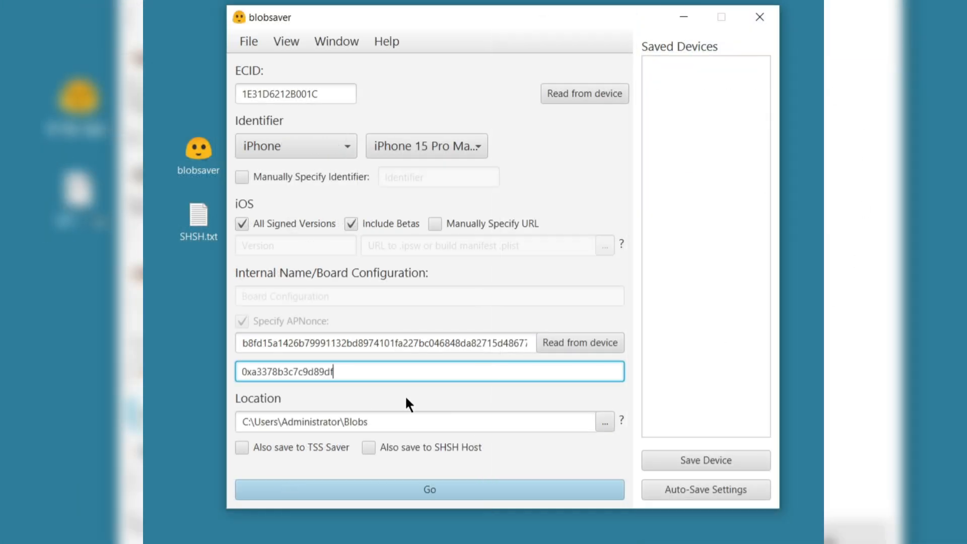
{"action": "left_click", "coordinate": [241, 447]}
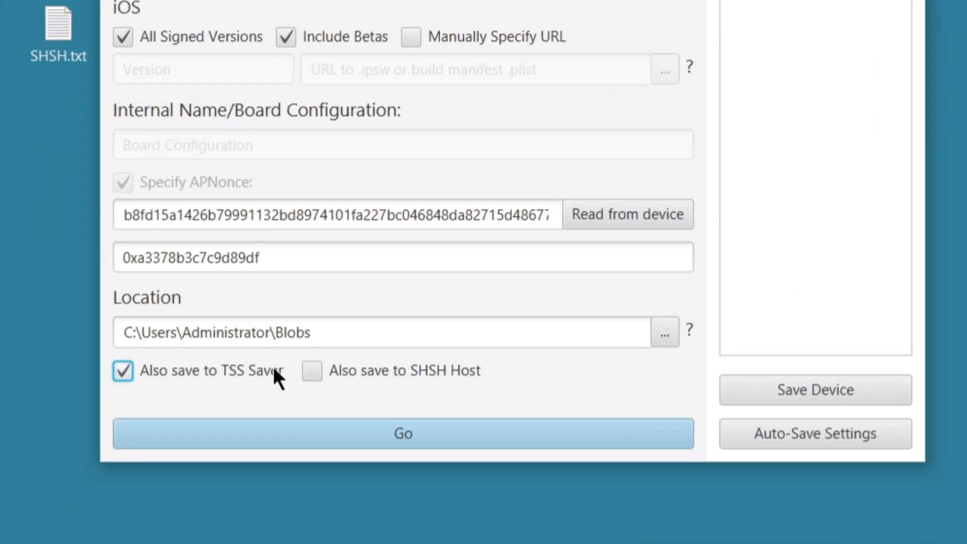
{"action": "left_click", "coordinate": [312, 371]}
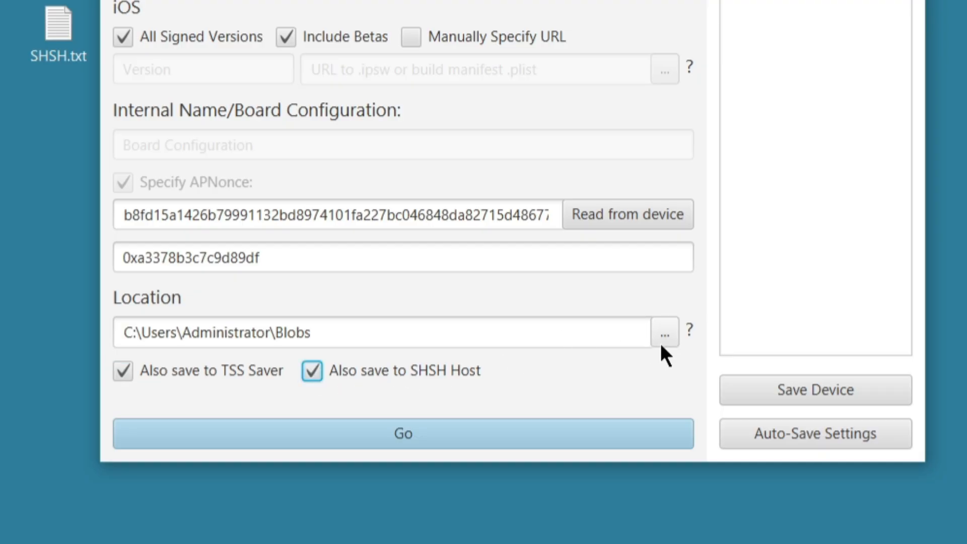
- Save the iOS 26.0.1 blobs to the desktop SHSH BLOBS folder and acknowledge the saved message
{"action": "left_click", "coordinate": [665, 331]}
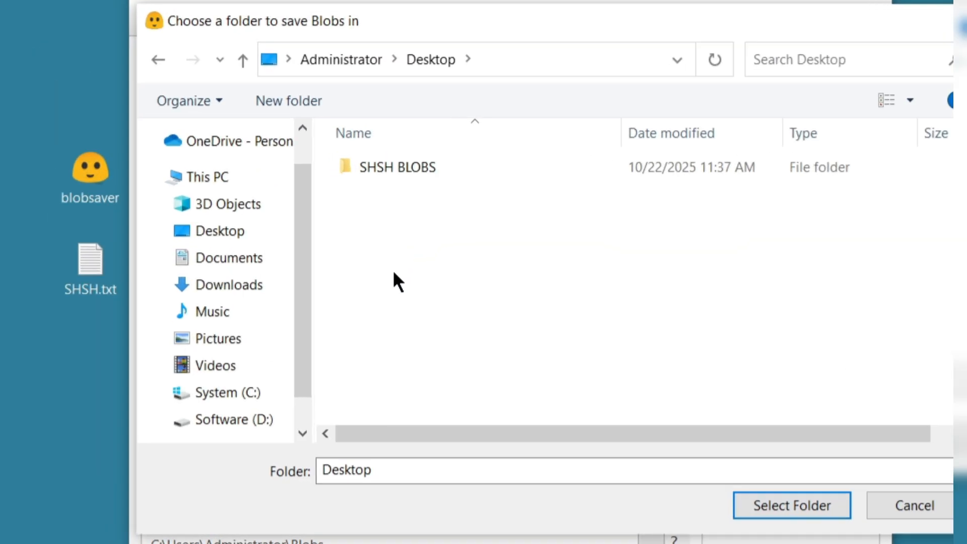
{"action": "left_click", "coordinate": [397, 167]}
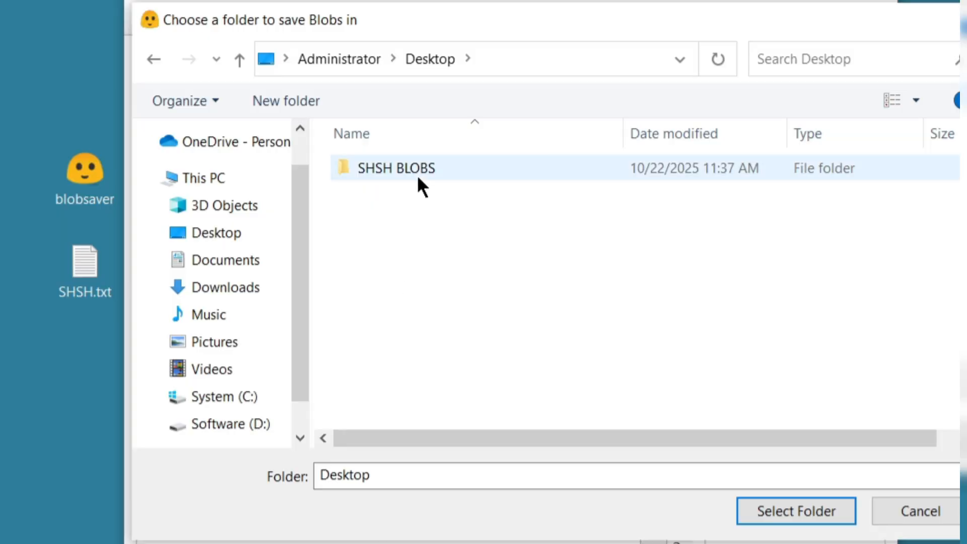
{"action": "left_click", "coordinate": [397, 169]}
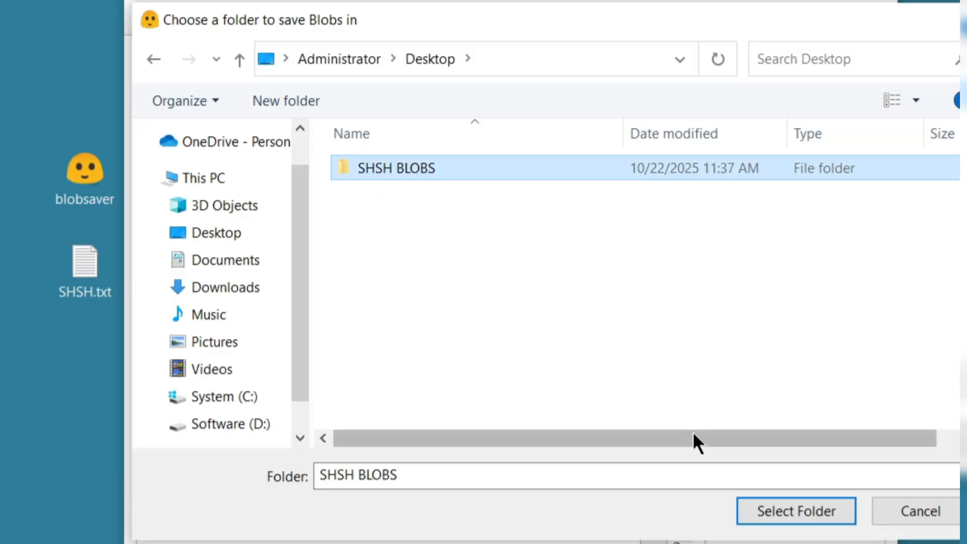
{"action": "left_click", "coordinate": [795, 511]}
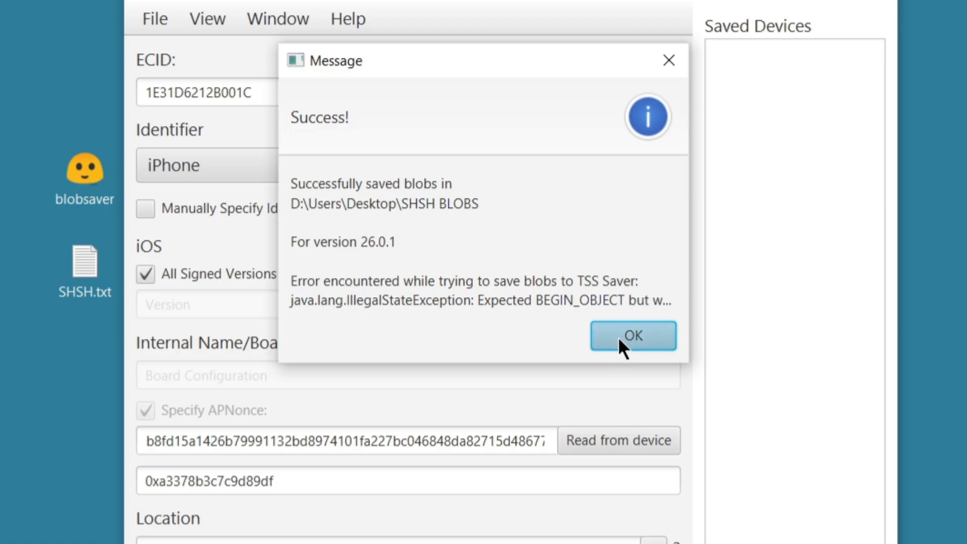
{"action": "left_click", "coordinate": [632, 336]}
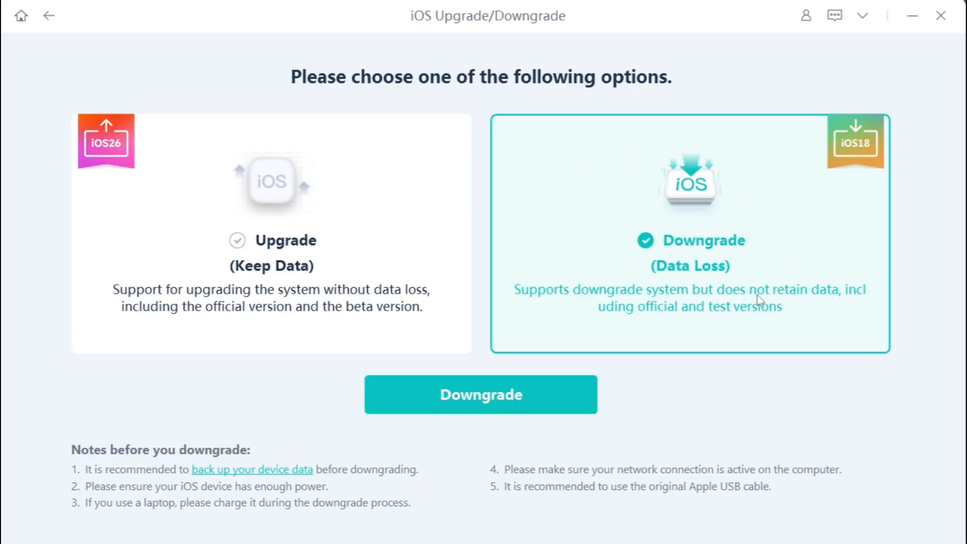
- Start the Downgrade in UltFone and download the iOS 18.6.2 firmware for the iPhone 16
{"action": "left_click", "coordinate": [481, 394]}
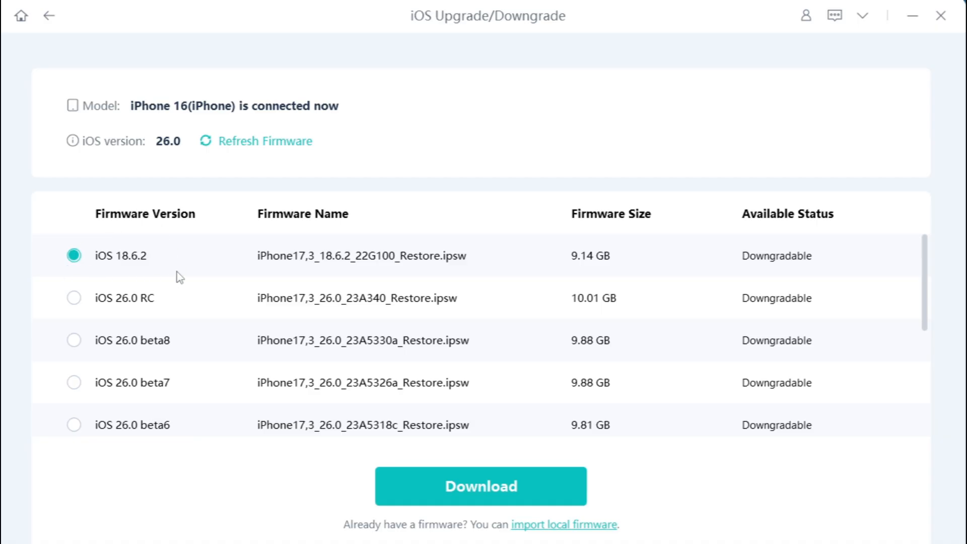
{"action": "left_click", "coordinate": [480, 486]}
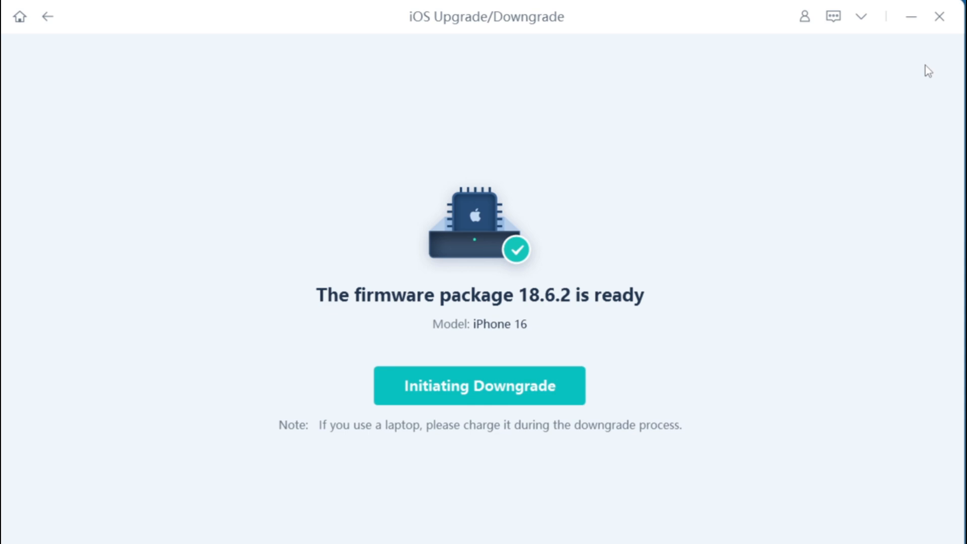
{"action": "mouse_move", "coordinate": [466, 429]}
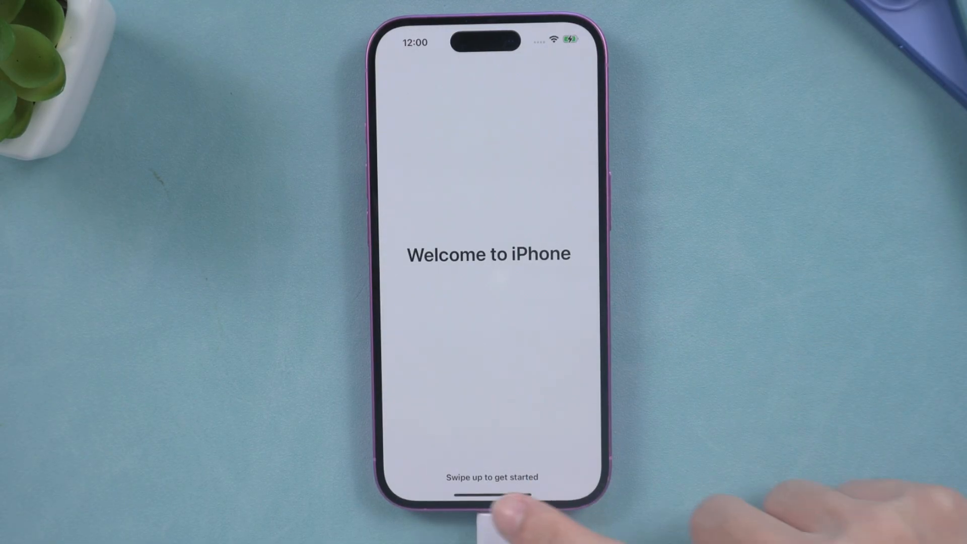
{"action": "left_click_drag", "start_coordinate": [487, 481], "coordinate": [487, 247]}
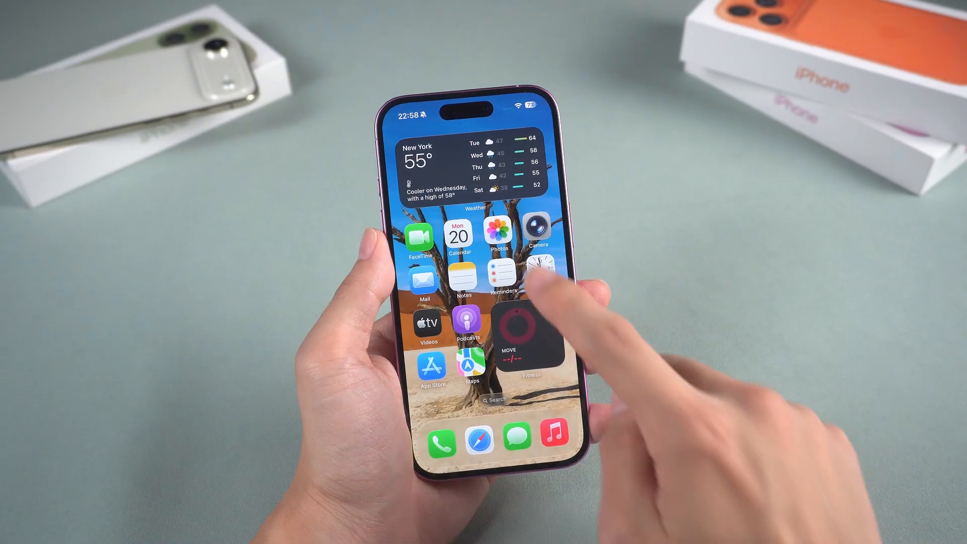
{"action": "left_click", "coordinate": [496, 233]}
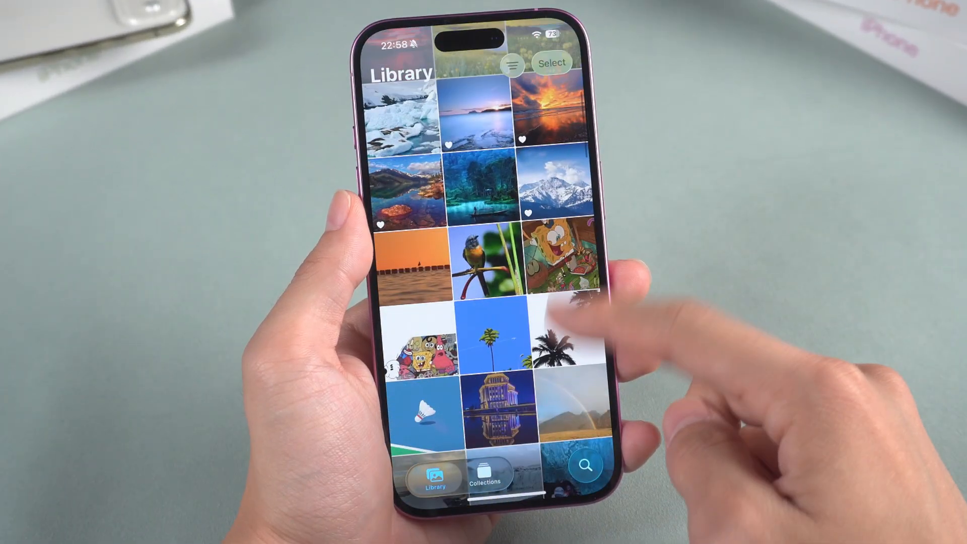
{"action": "left_click", "coordinate": [554, 262]}
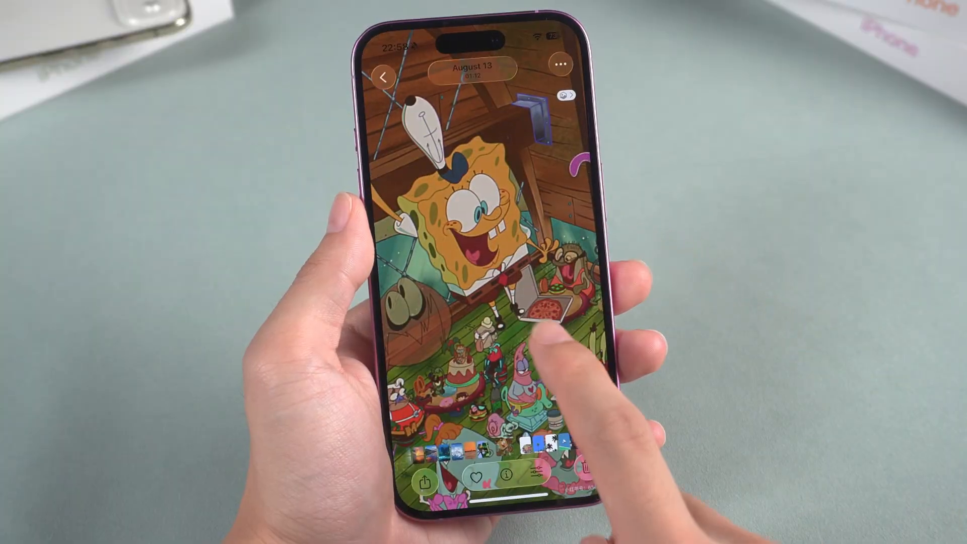